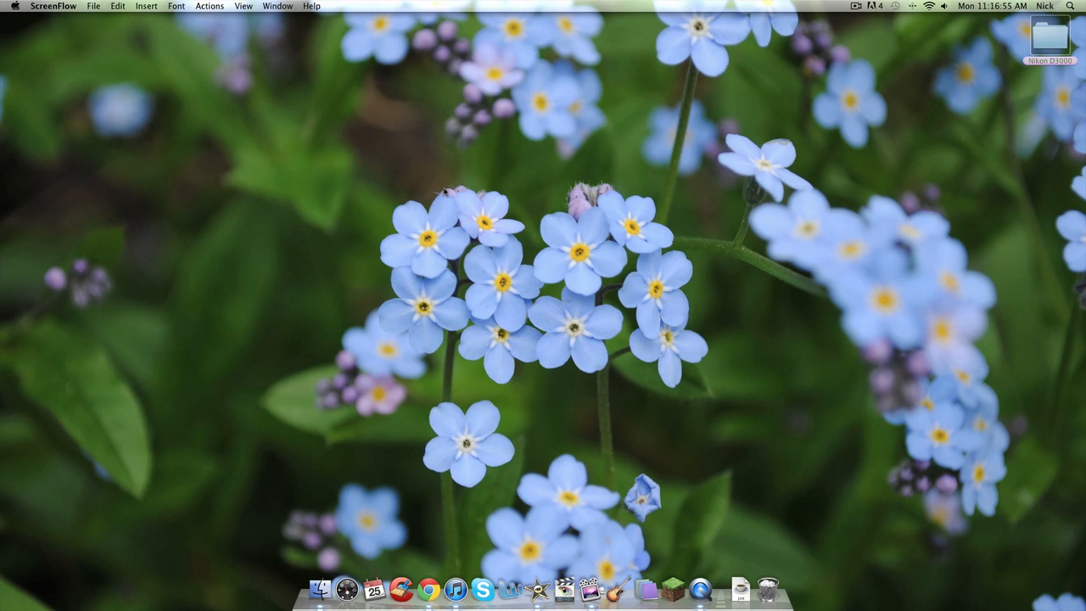
{"action": "mouse_move", "coordinate": [539, 564]}
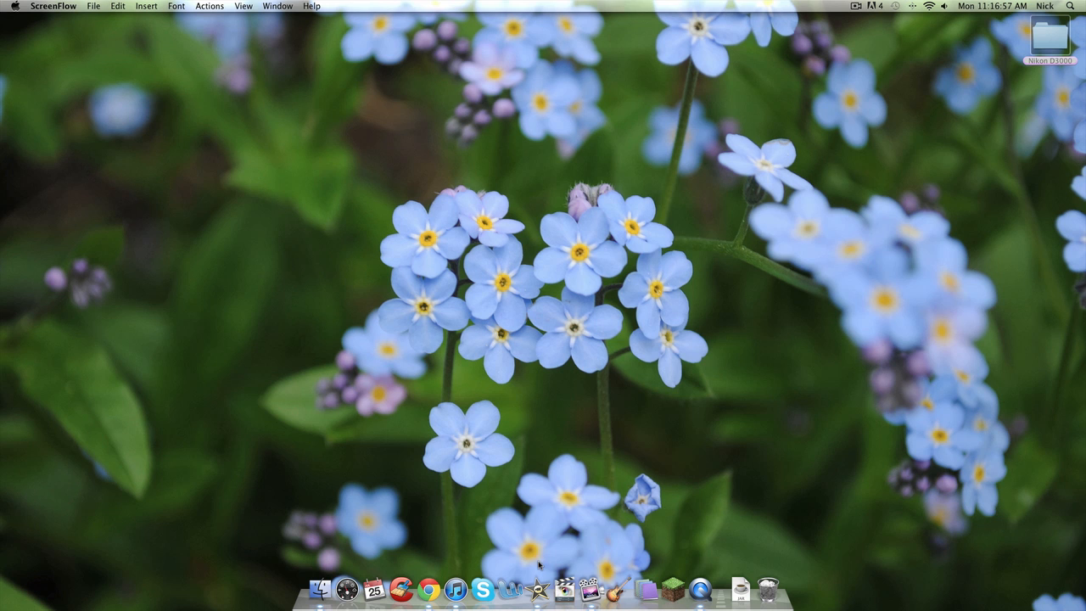
{"action": "mouse_move", "coordinate": [536, 587]}
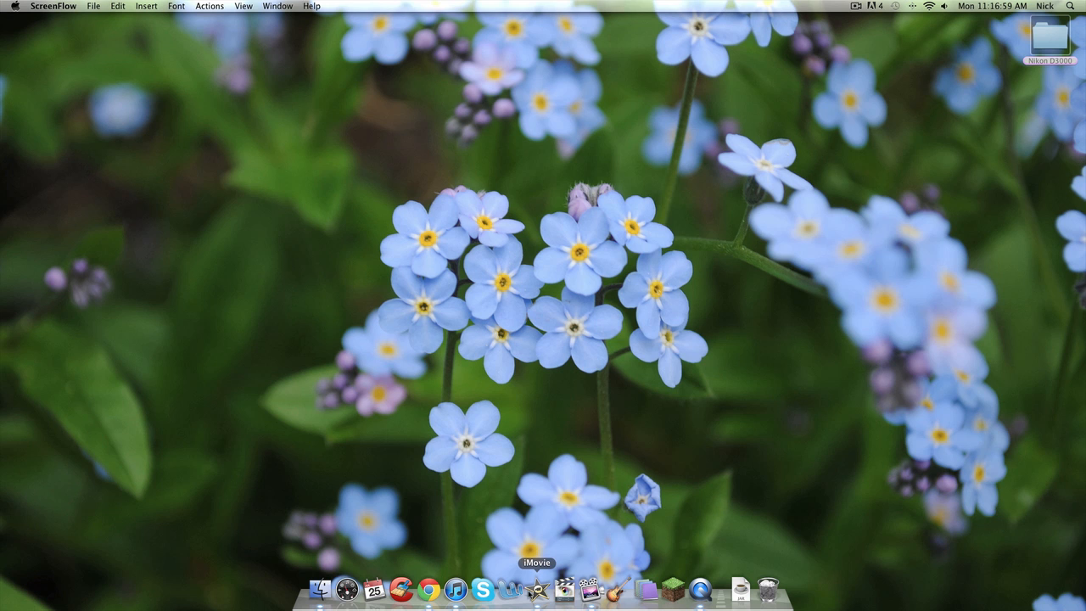
Step: Launch iMovie from the Dock to show the empty project and event library
{"action": "left_click", "coordinate": [536, 588]}
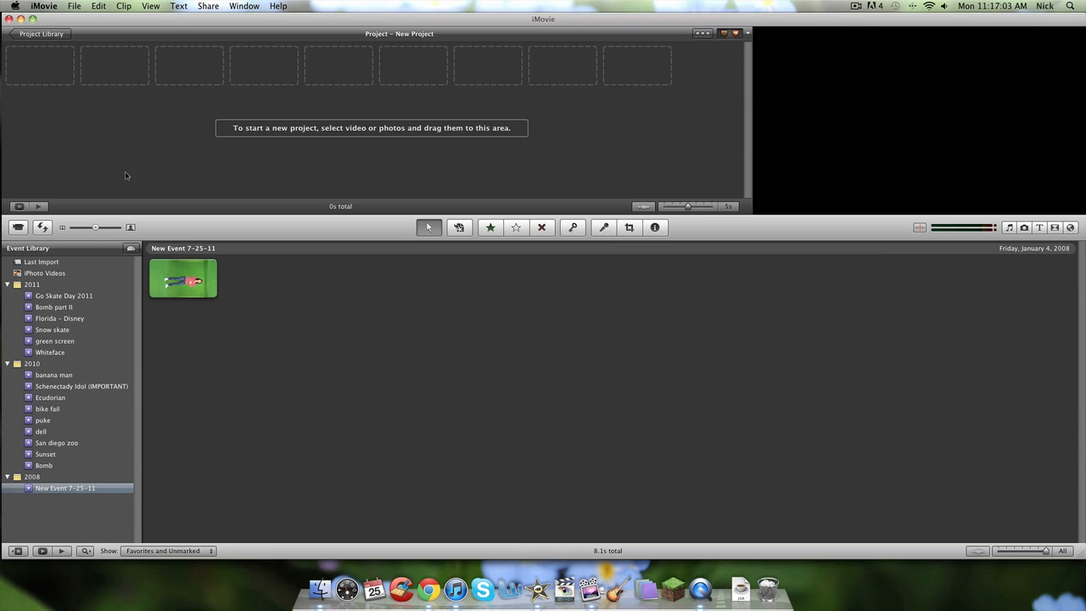
Step: Enable Show Advanced Tools in iMovie Preferences' General pane
{"action": "left_click", "coordinate": [44, 6]}
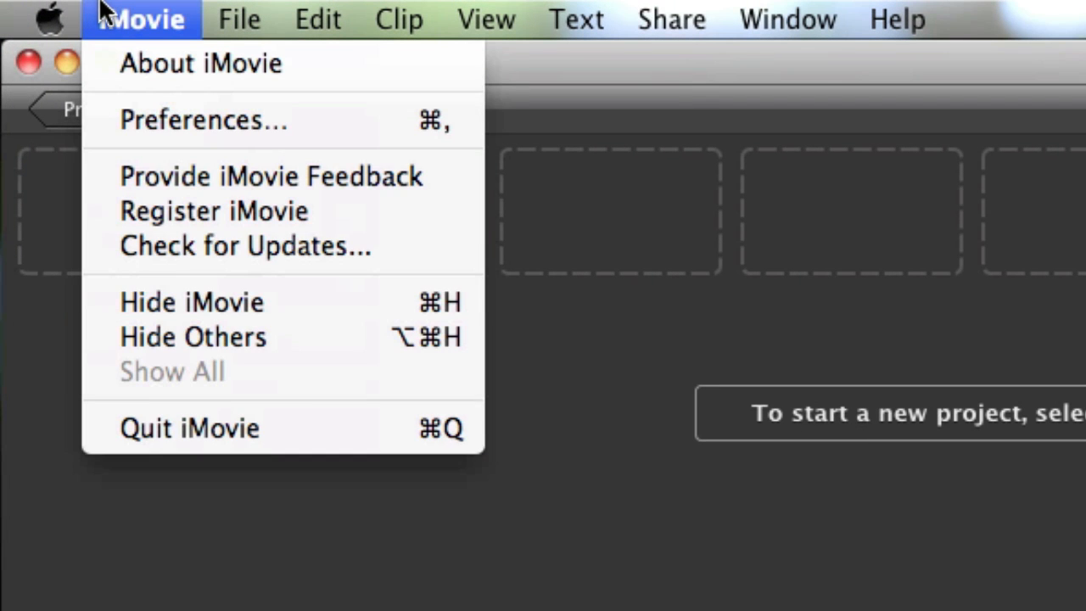
{"action": "mouse_move", "coordinate": [203, 120]}
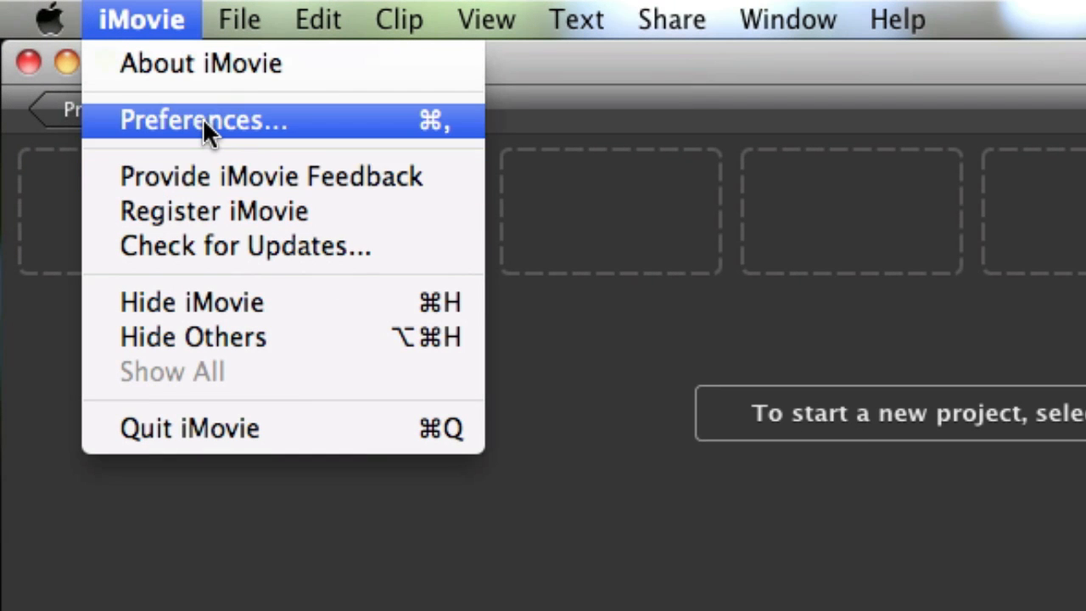
{"action": "left_click", "coordinate": [203, 120]}
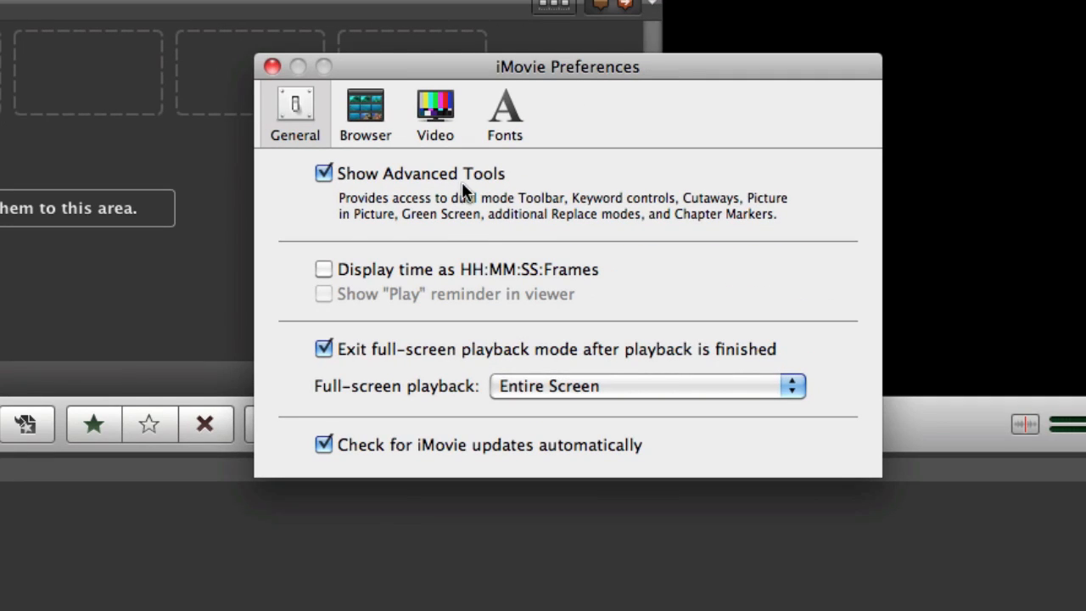
{"action": "left_click", "coordinate": [323, 173]}
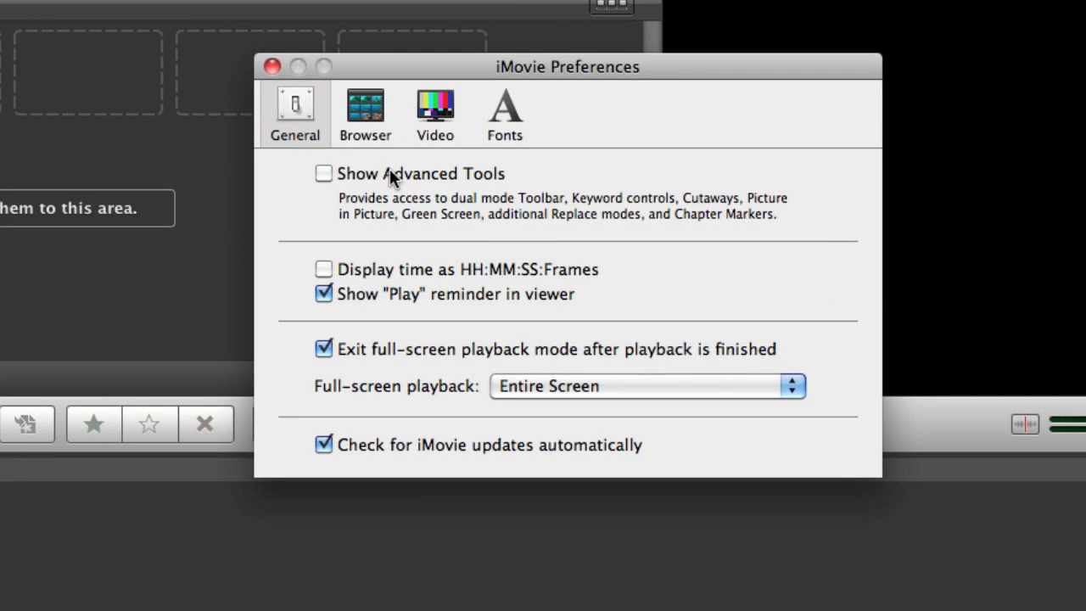
{"action": "left_click", "coordinate": [323, 174]}
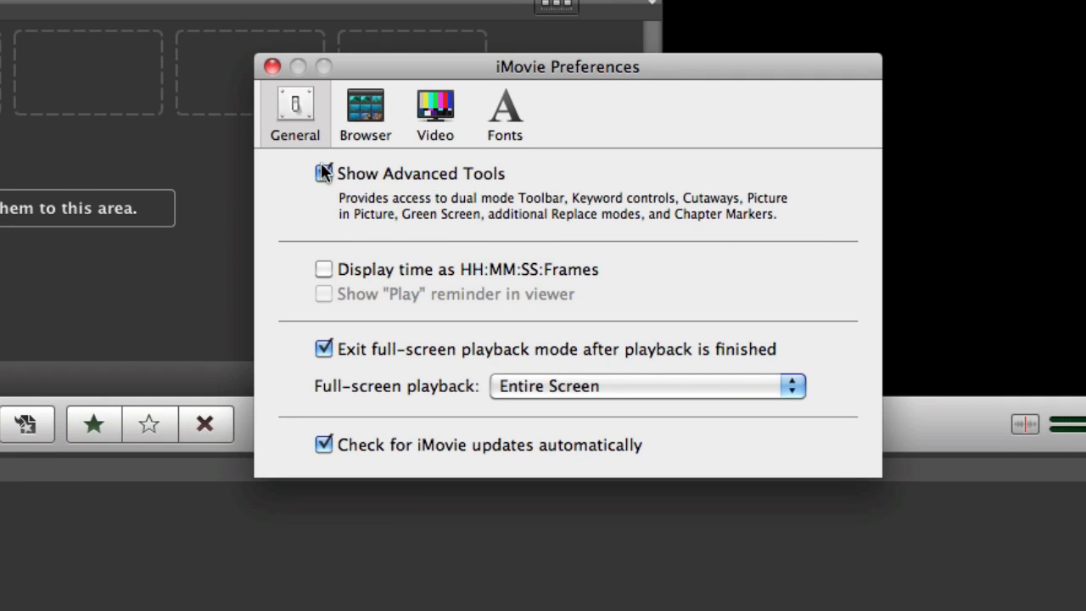
{"action": "left_click", "coordinate": [323, 173]}
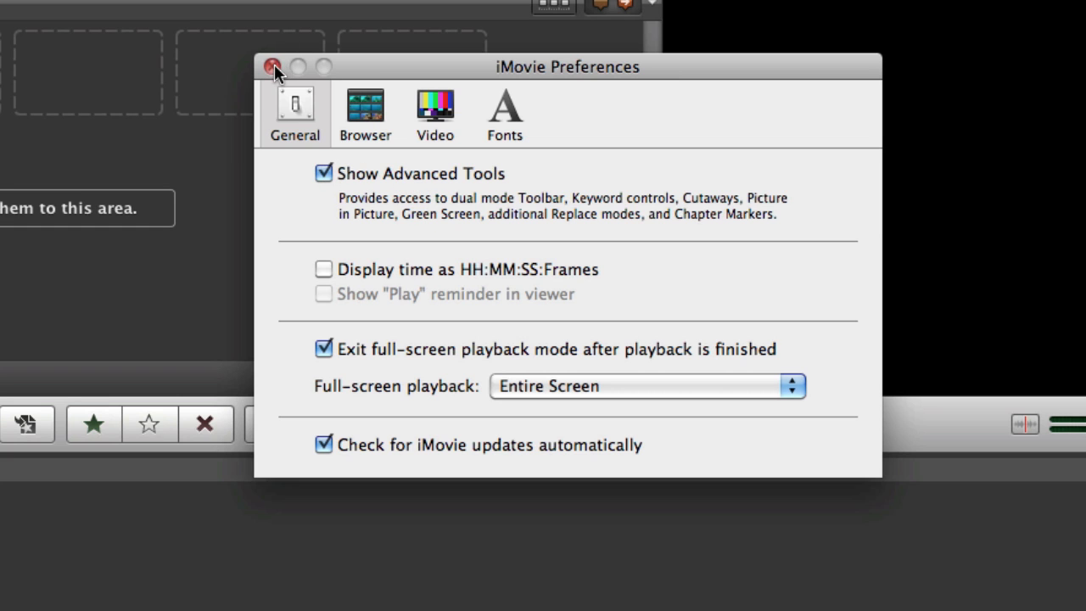
Step: Close Preferences and open the Nikon D3000 folder beside the iMovie project
{"action": "left_click", "coordinate": [273, 67]}
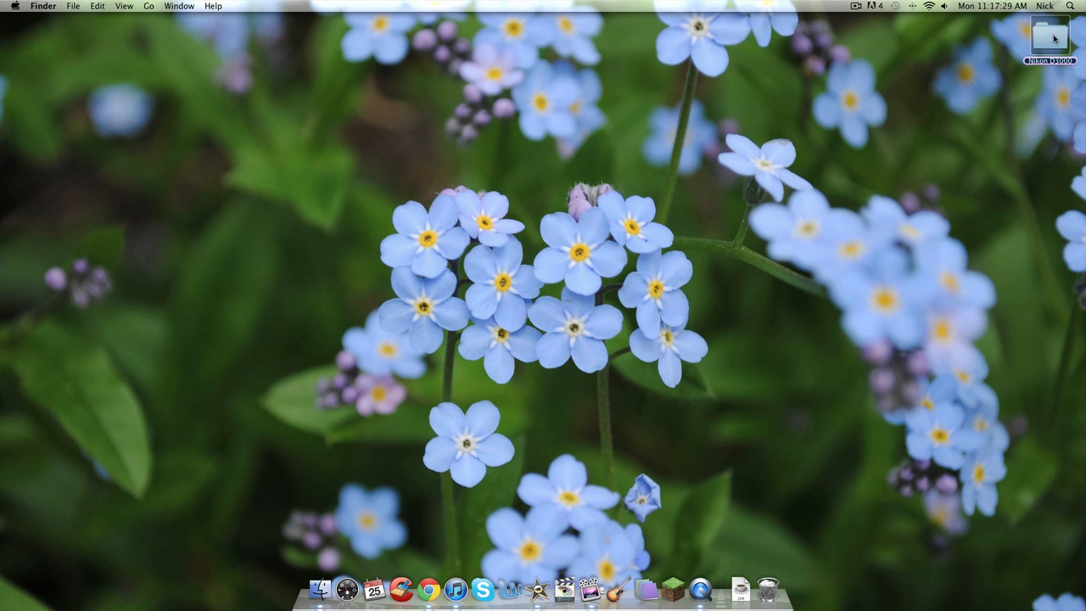
{"action": "double_click", "coordinate": [1050, 41]}
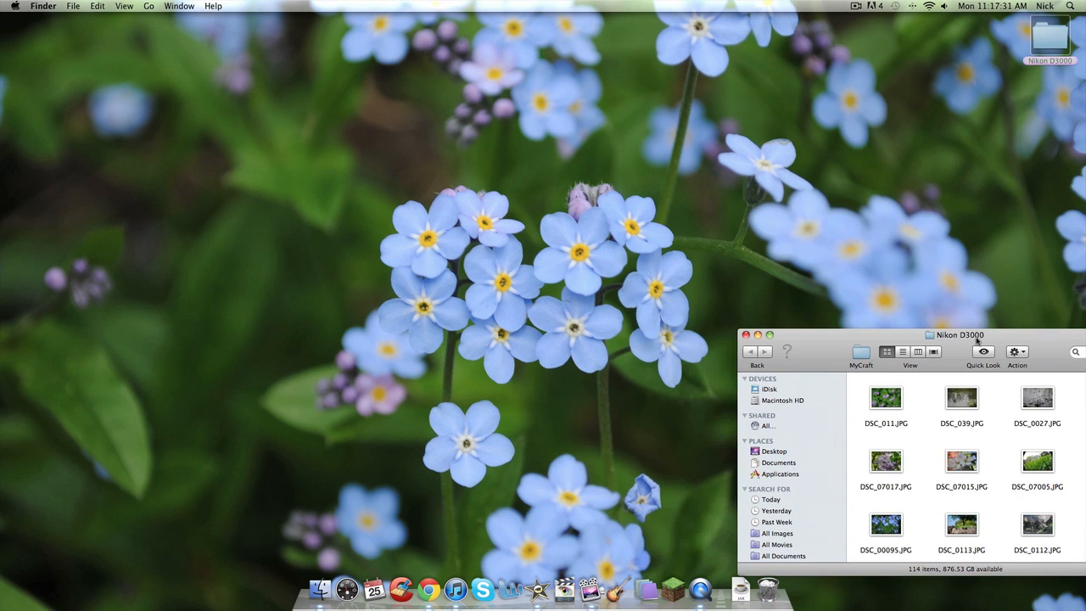
{"action": "left_click", "coordinate": [537, 588]}
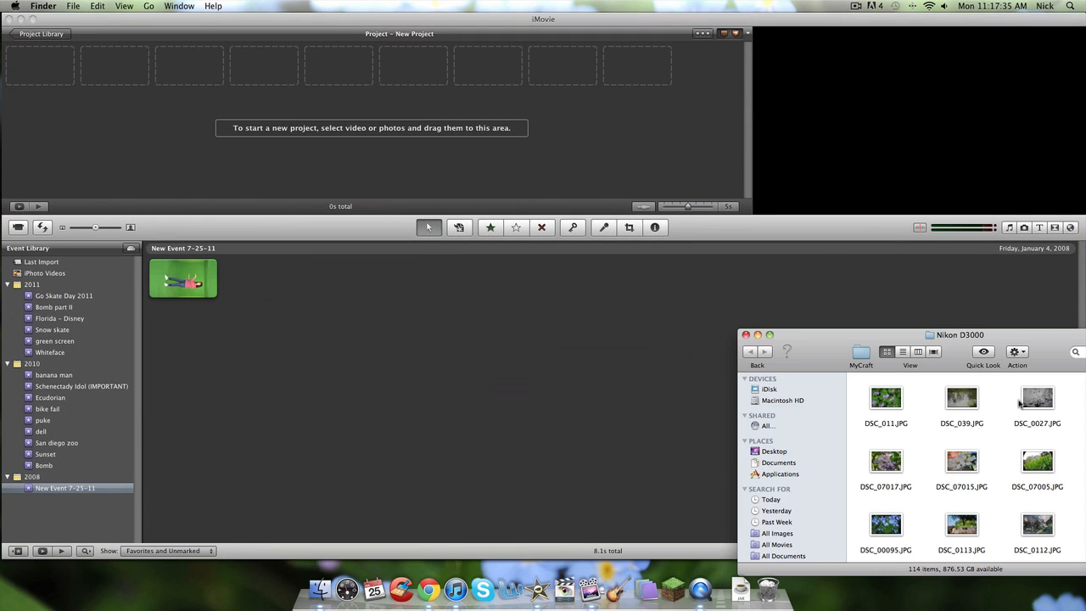
Step: Add the muddy puddle photo DSC_0027.JPG to the project as the first clip
{"action": "left_click", "coordinate": [1037, 398]}
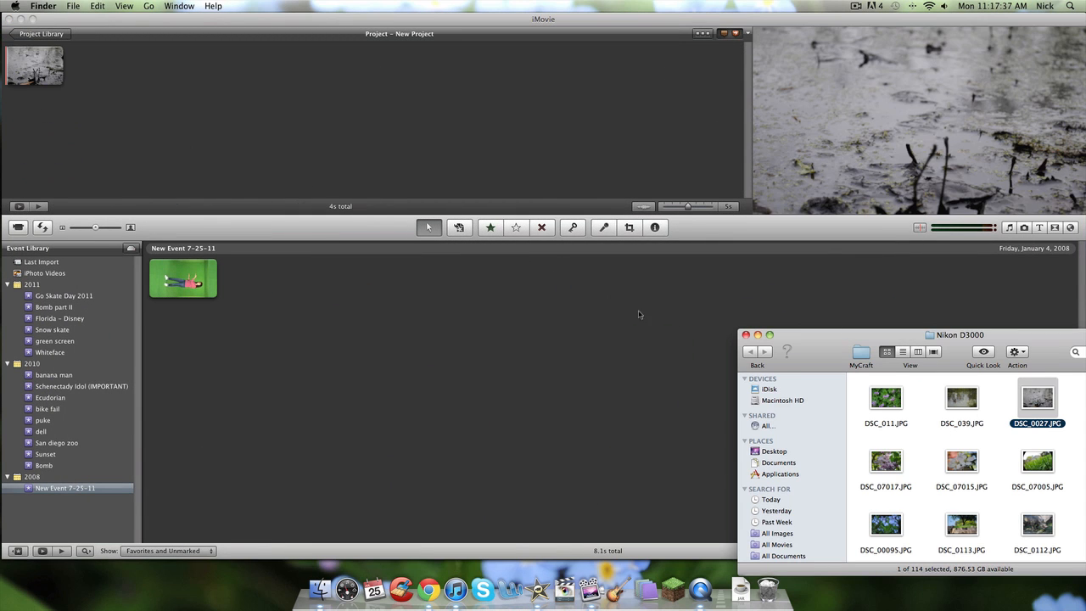
{"action": "left_click", "coordinate": [745, 334]}
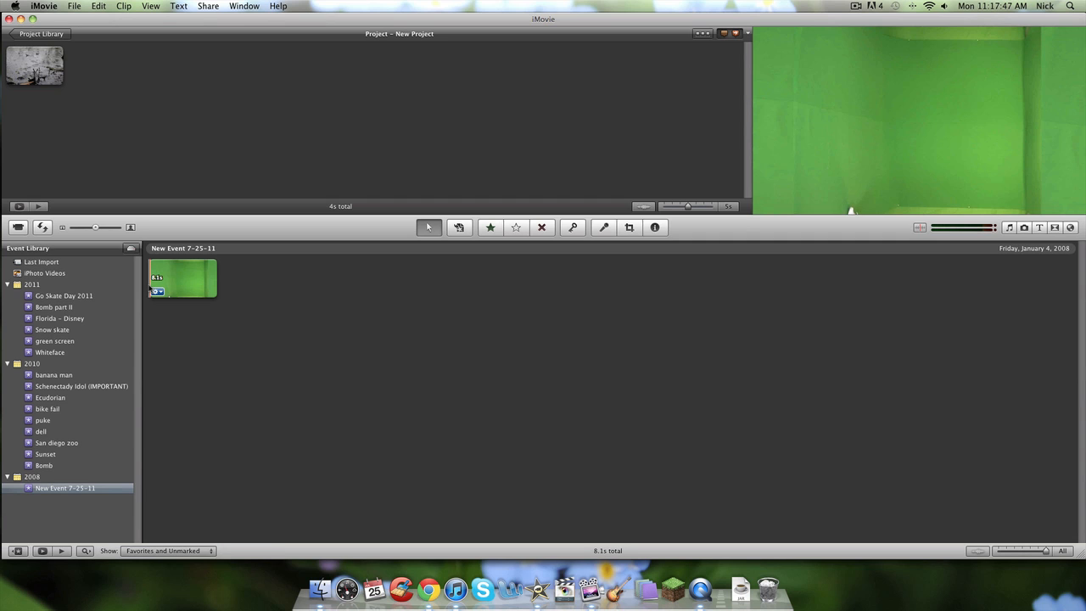
Step: Drop the woman's green clip onto the puddle photo as a Green Screen effect
{"action": "left_click", "coordinate": [182, 278]}
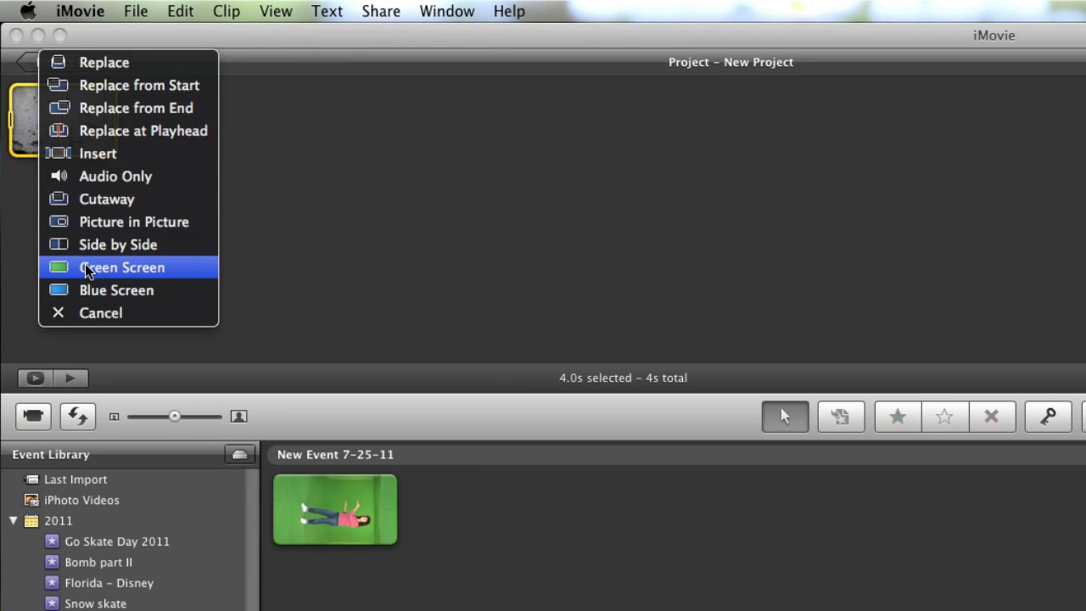
{"action": "left_click", "coordinate": [120, 268]}
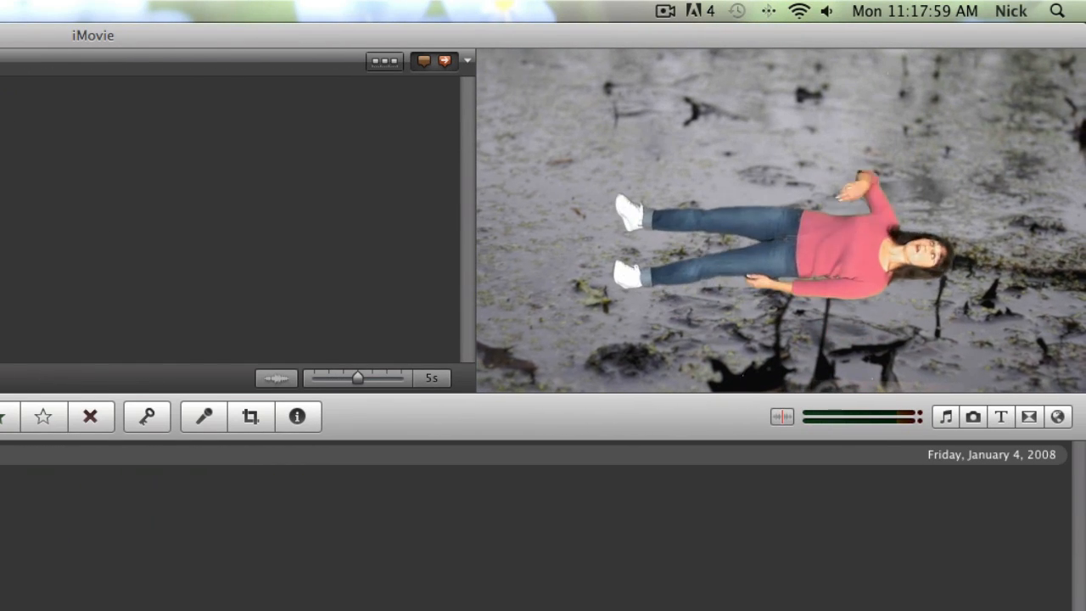
Step: Select the overlaid woman clip in the project to show its Full/Cropped options
{"action": "left_click", "coordinate": [250, 416]}
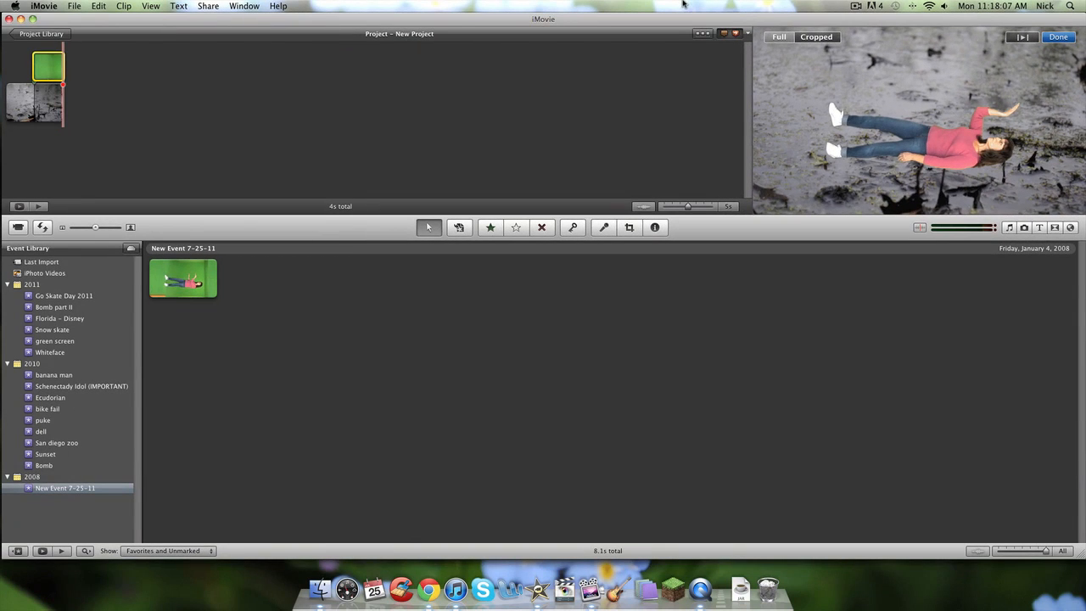
{"action": "left_click", "coordinate": [856, 6]}
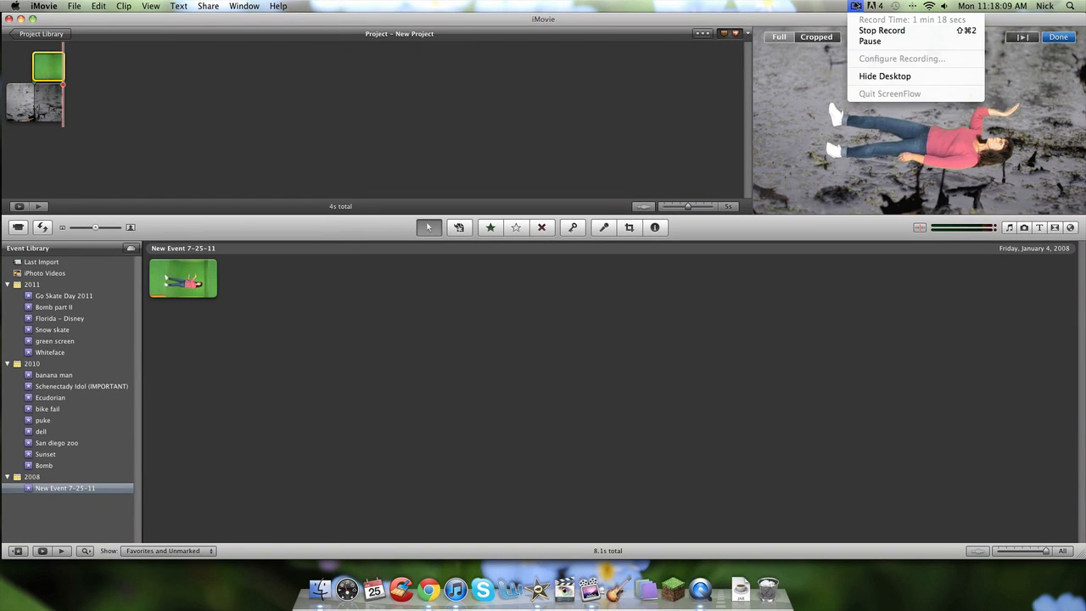